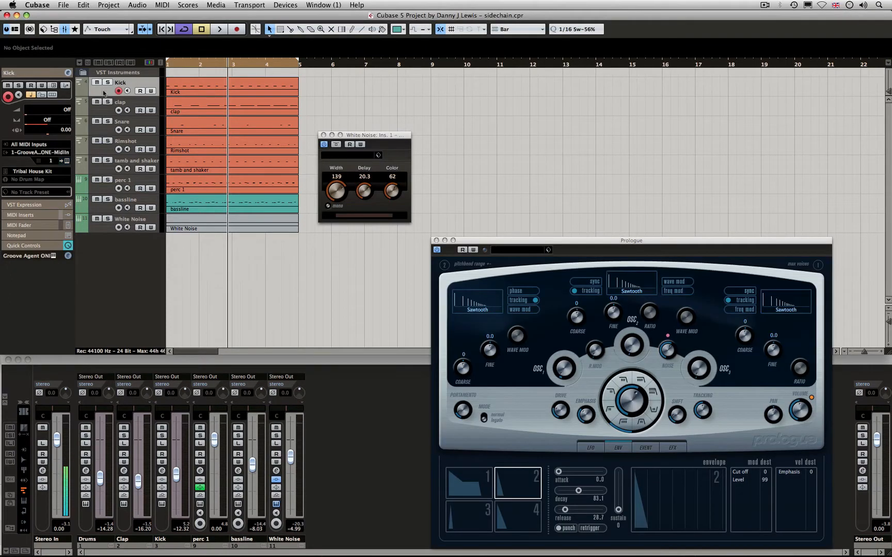
Close the bassline and Prologue panels, select White Noise and start playback of the arrangement
{"action": "left_click", "coordinate": [66, 161]}
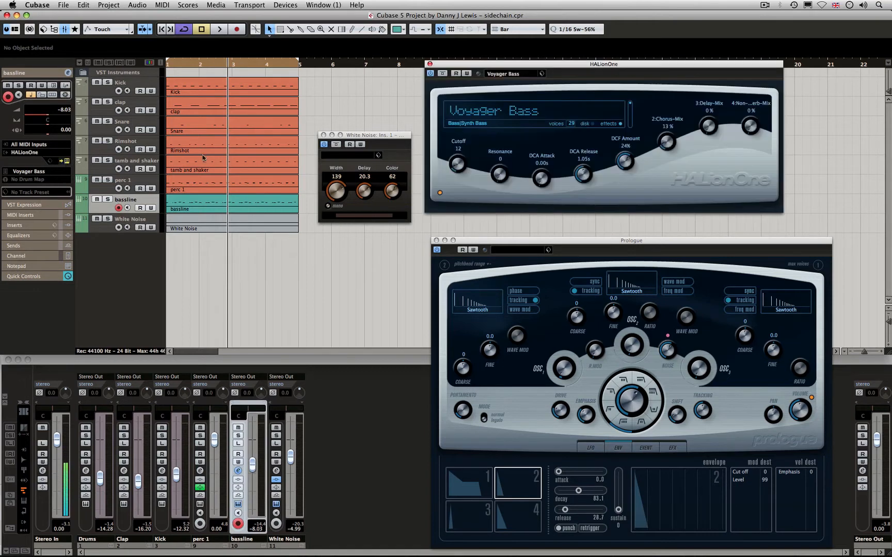
{"action": "left_click", "coordinate": [429, 73]}
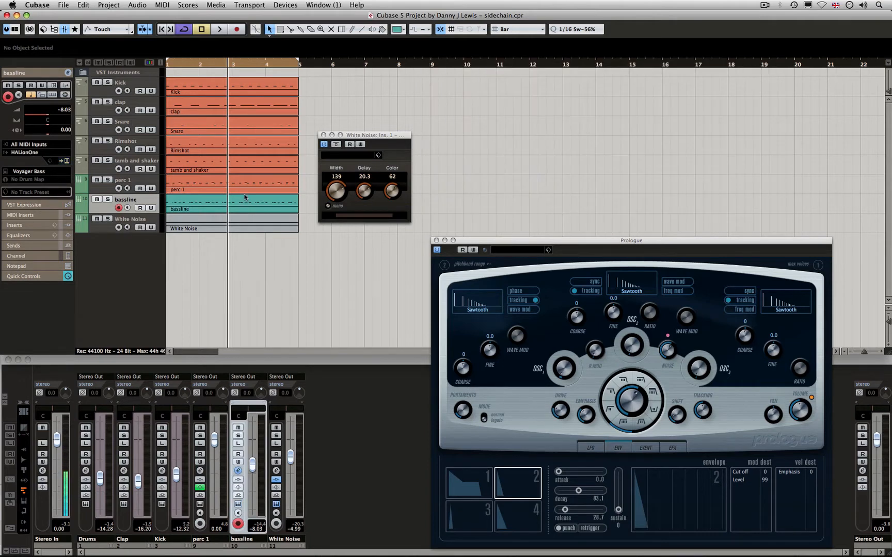
{"action": "left_click", "coordinate": [130, 219]}
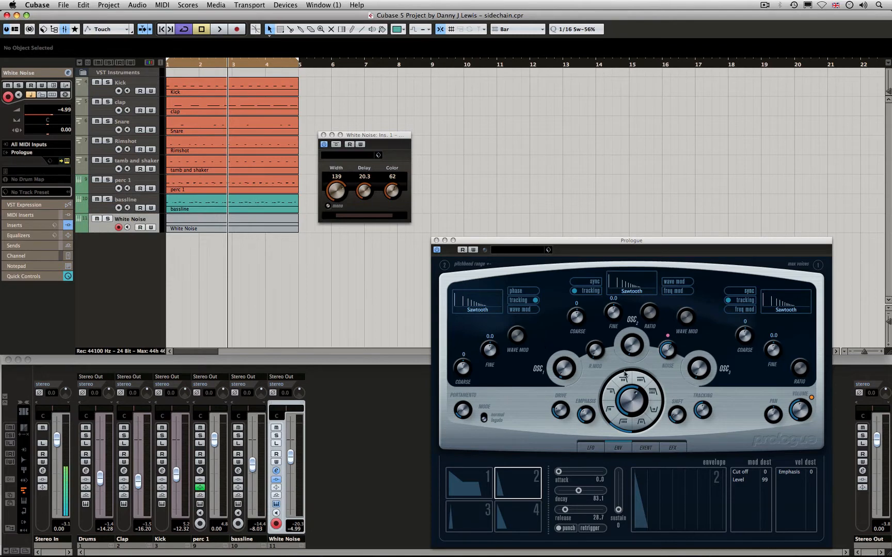
{"action": "mouse_move", "coordinate": [592, 382]}
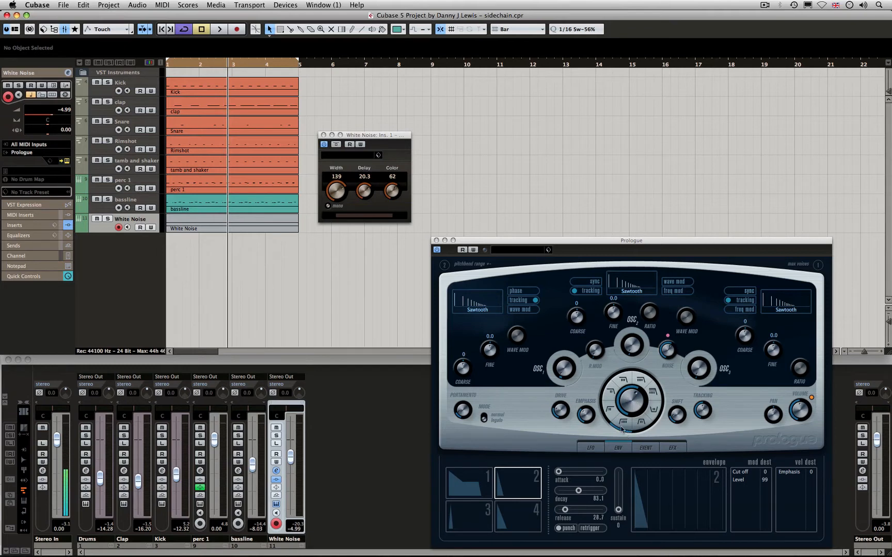
{"action": "left_click", "coordinate": [219, 29]}
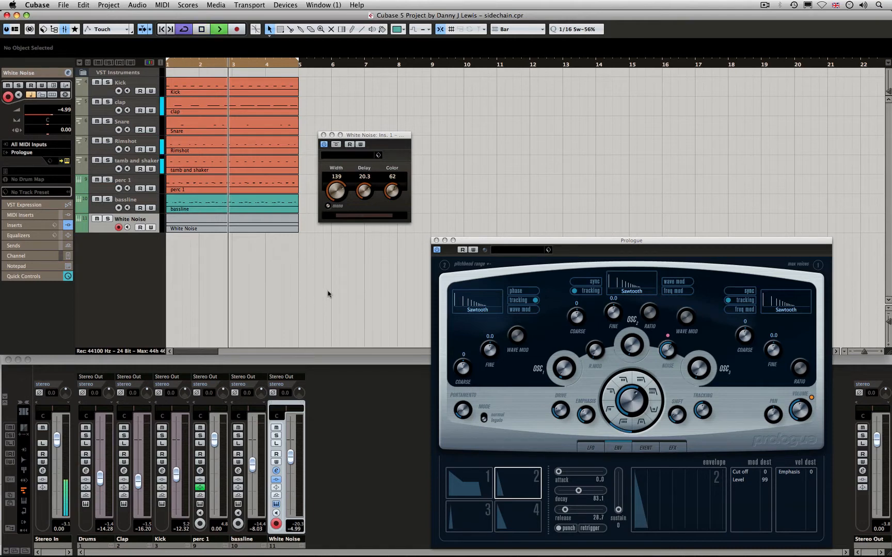
{"action": "left_click", "coordinate": [215, 30]}
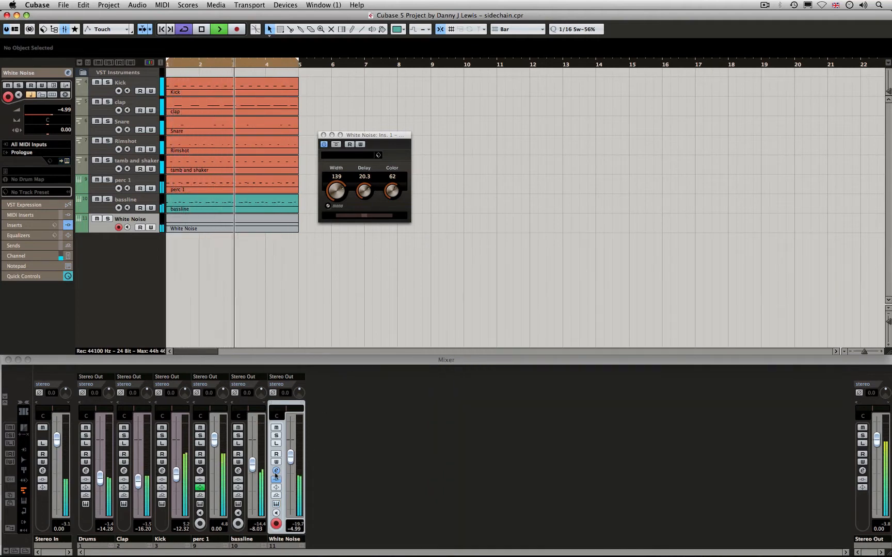
Bring up the White Noise channel settings with its MonoToStereo insert and flat EQ
{"action": "left_click", "coordinate": [277, 470]}
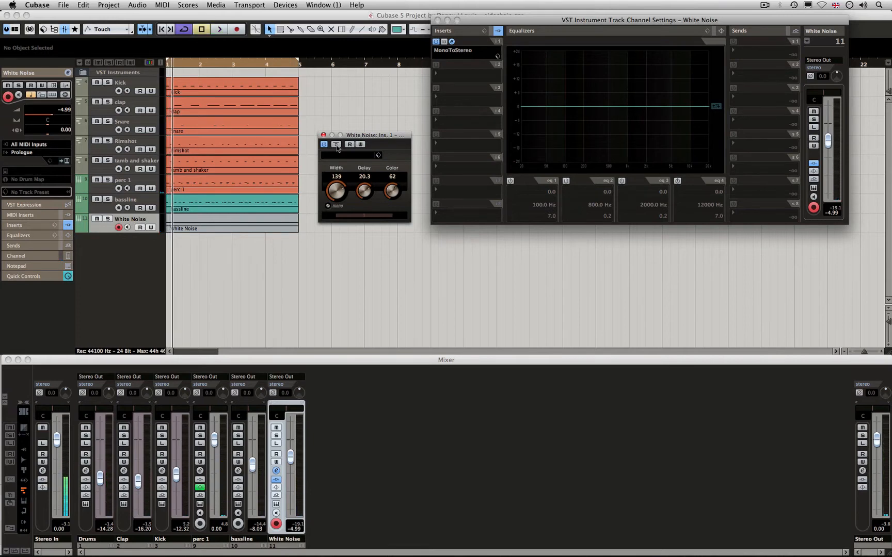
{"action": "mouse_move", "coordinate": [298, 464]}
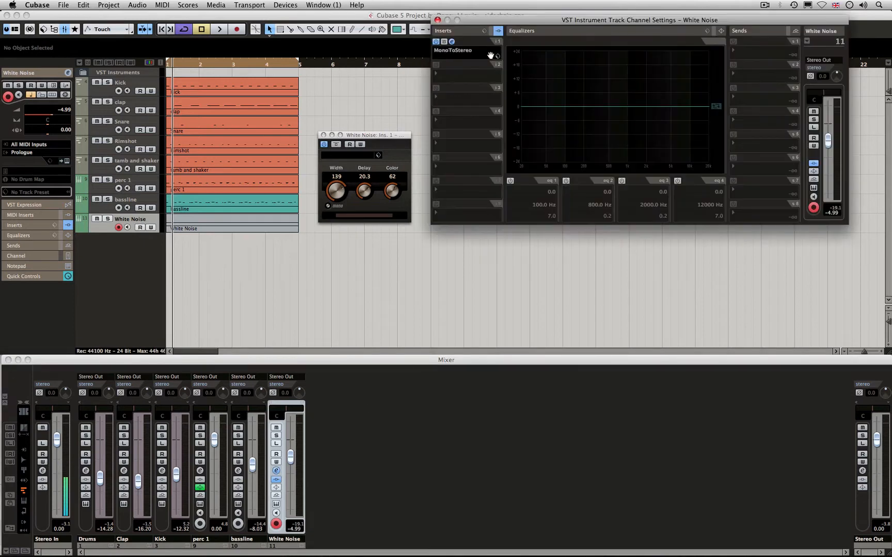
Show the insert effect list for the White Noise channel's second slot
{"action": "left_click", "coordinate": [463, 51]}
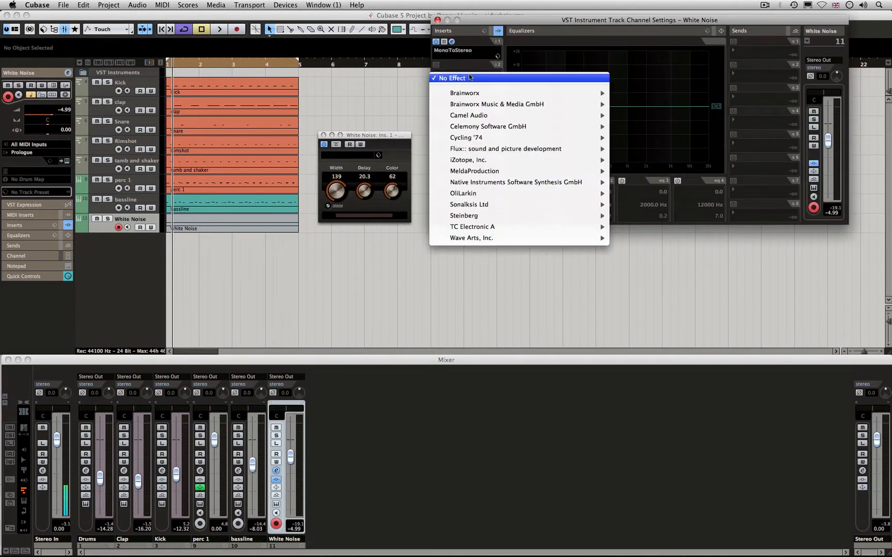
{"action": "mouse_move", "coordinate": [479, 215]}
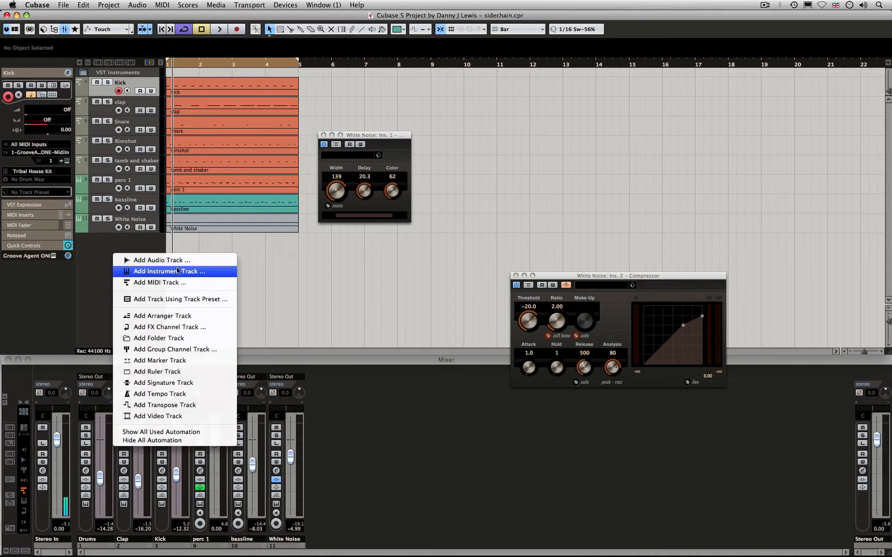
Add an instrument track using Steinberg > Drum > Groove Agent ONE
{"action": "left_click", "coordinate": [161, 271]}
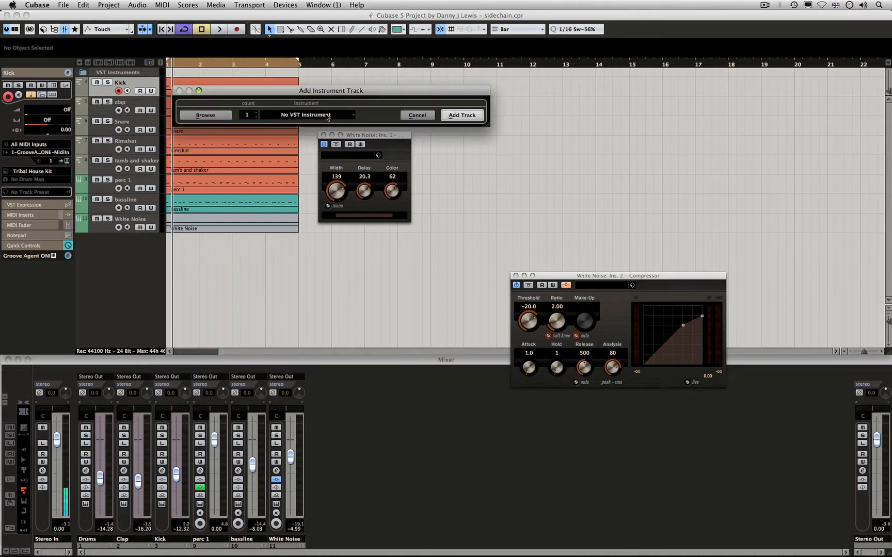
{"action": "left_click", "coordinate": [308, 114]}
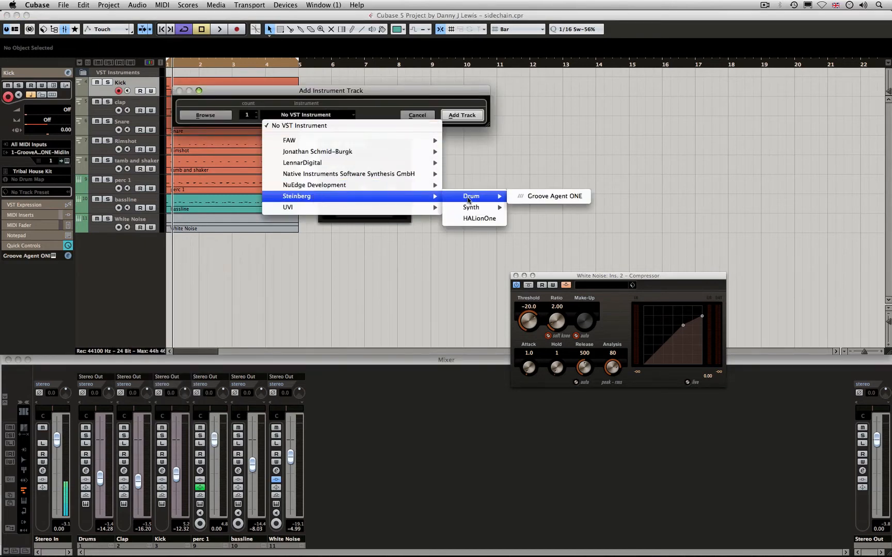
{"action": "left_click", "coordinate": [554, 196]}
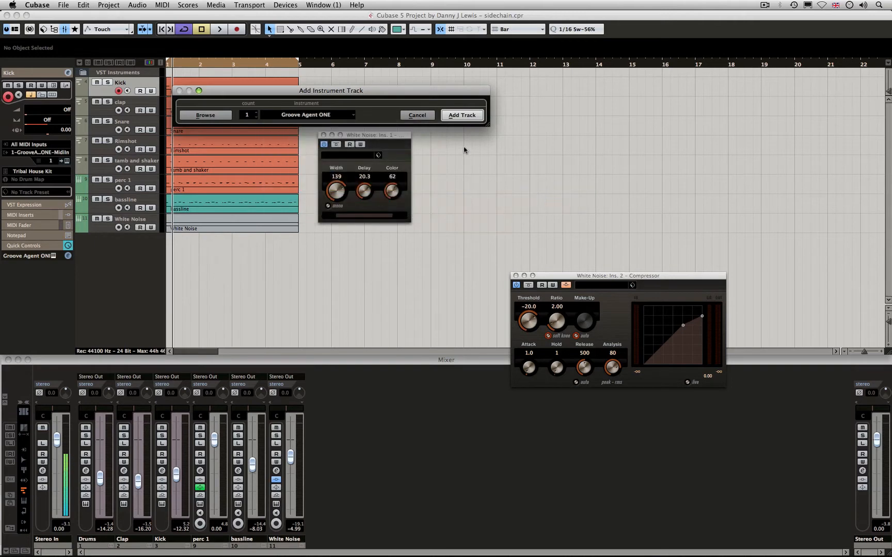
{"action": "left_click", "coordinate": [463, 114]}
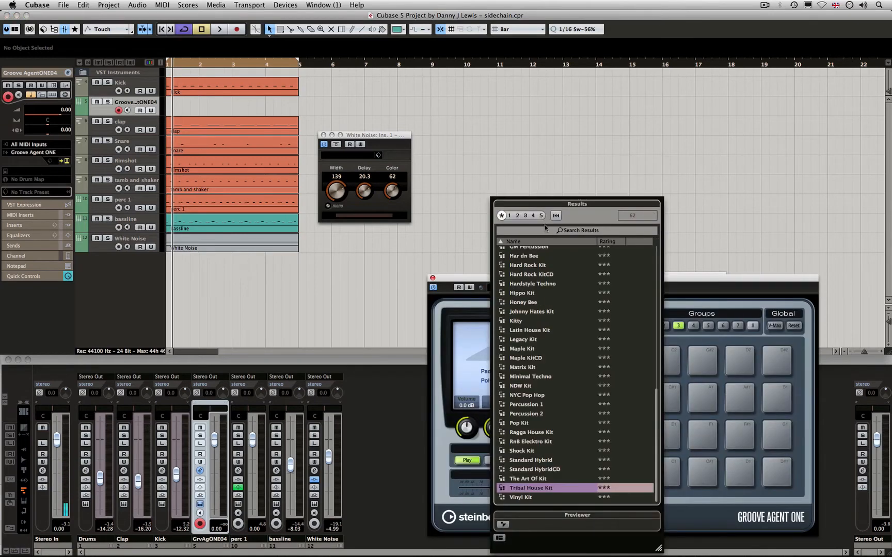
Load the Tribal House Kit into Groove Agent ONE and select the new track's part
{"action": "double_click", "coordinate": [530, 488]}
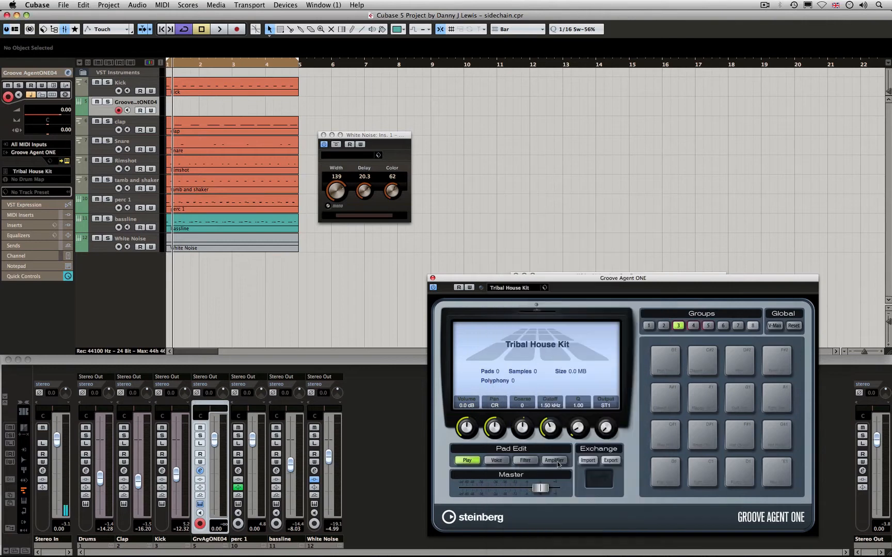
{"action": "left_click", "coordinate": [702, 473]}
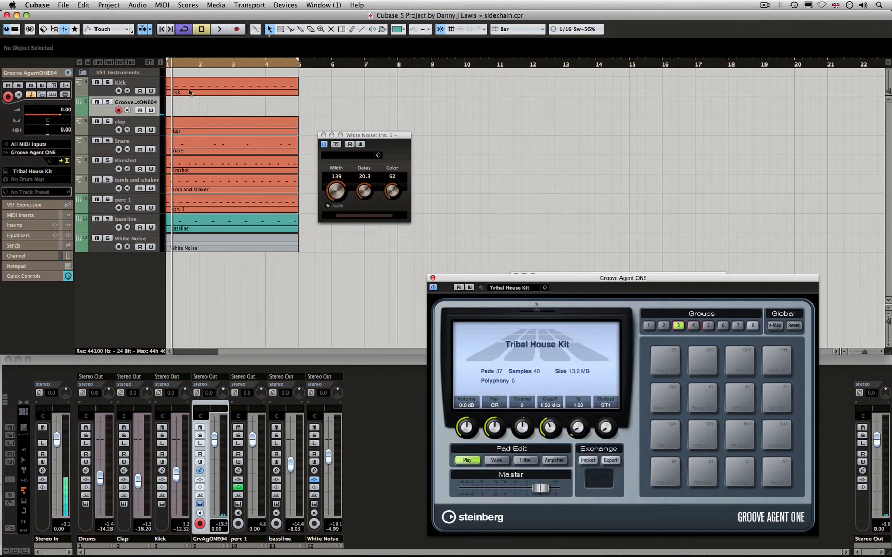
{"action": "left_click", "coordinate": [230, 87]}
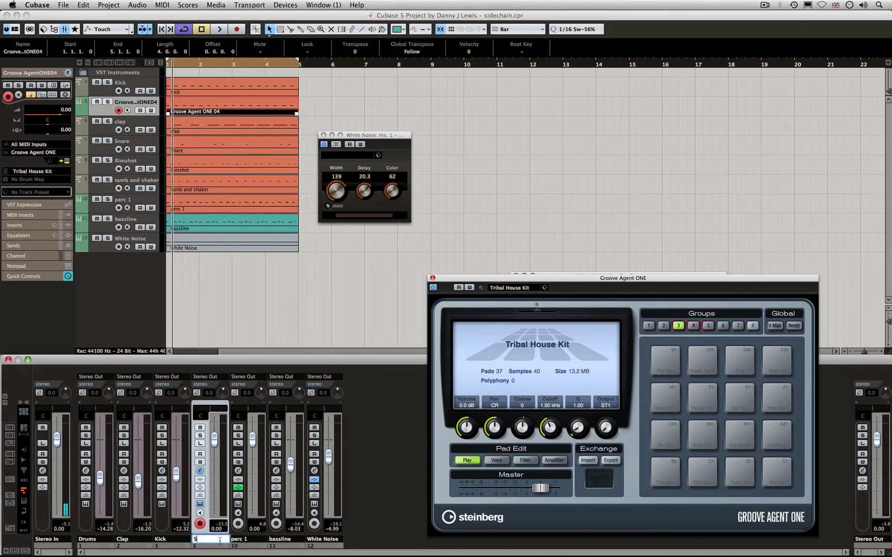
Name the Groove Agent ONE track 'SC Kick' and bring up its channel settings
{"action": "type", "text": "SC Kick"}
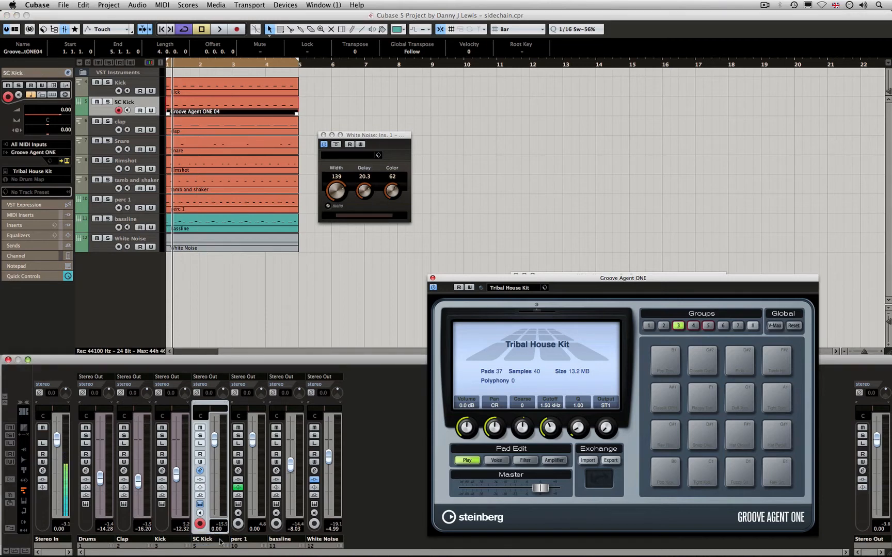
{"action": "double_click", "coordinate": [126, 101]}
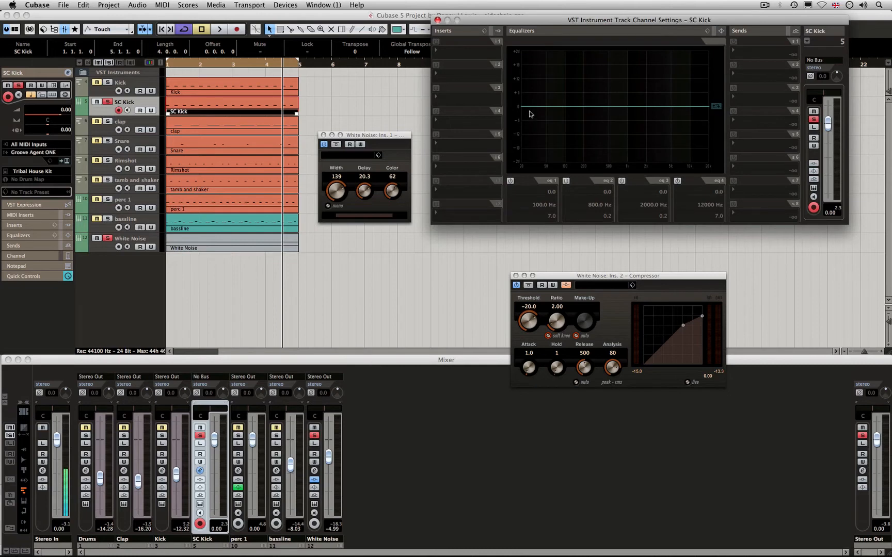
{"action": "mouse_move", "coordinate": [754, 42]}
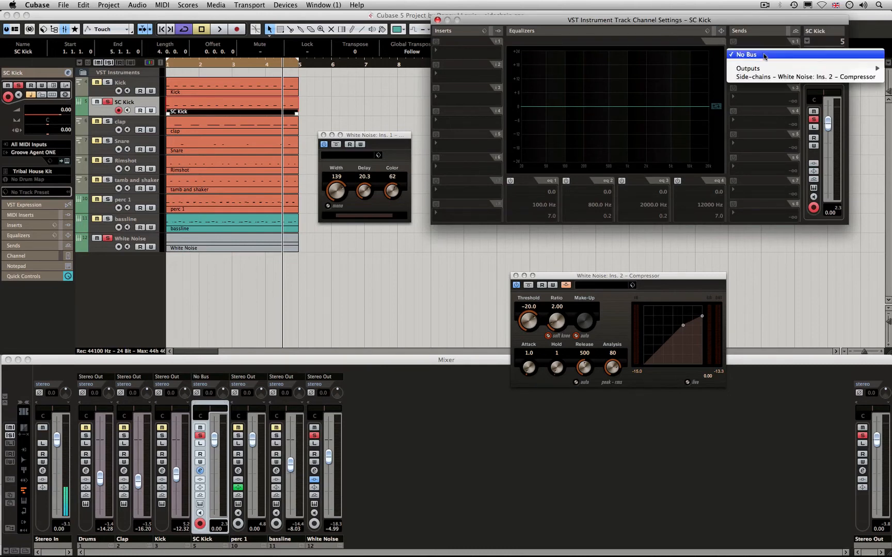
{"action": "mouse_move", "coordinate": [808, 76]}
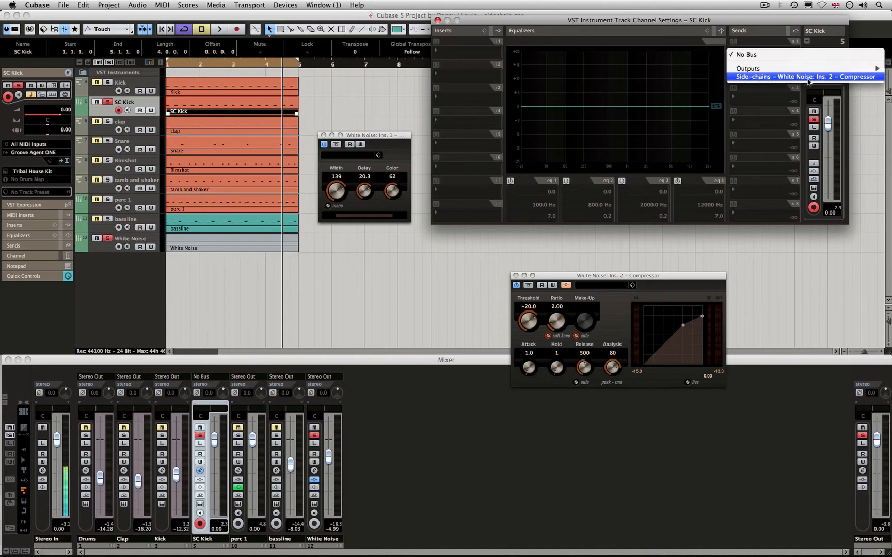
Route SC Kick's first send to Side-chains – White Noise: Ins. 2 – Compressor
{"action": "left_click", "coordinate": [810, 78]}
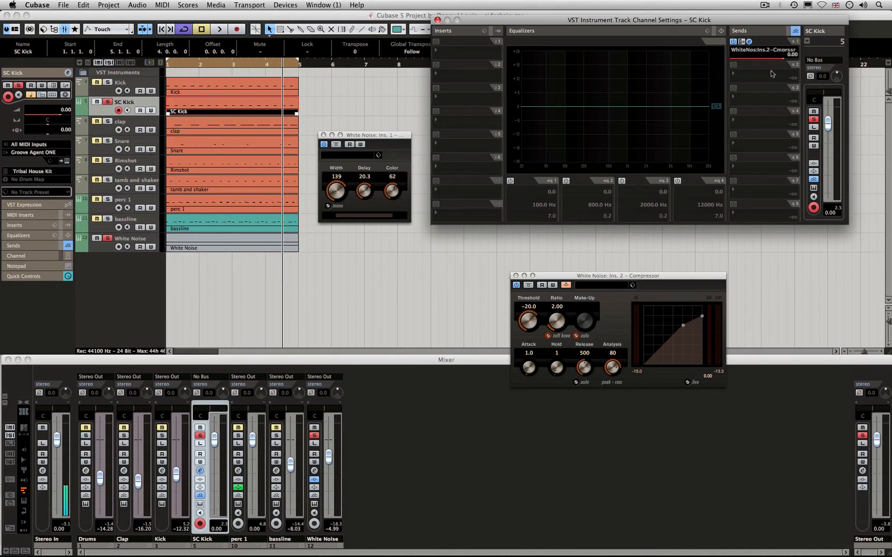
{"action": "mouse_move", "coordinate": [770, 72]}
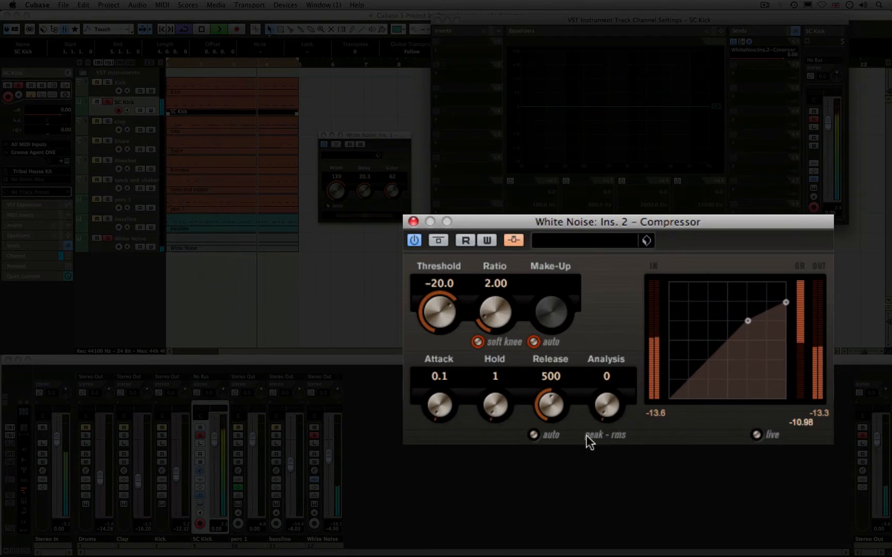
Raise the compressor ratio to about 5.5, nudging it up and down while listening
{"action": "left_click_drag", "start_coordinate": [492, 310], "coordinate": [496, 282]}
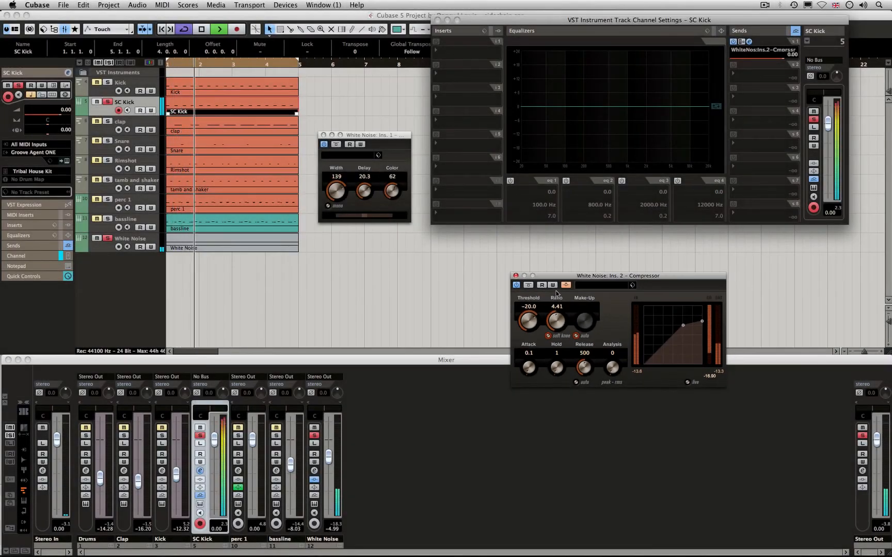
{"action": "left_click_drag", "start_coordinate": [556, 320], "coordinate": [556, 317]}
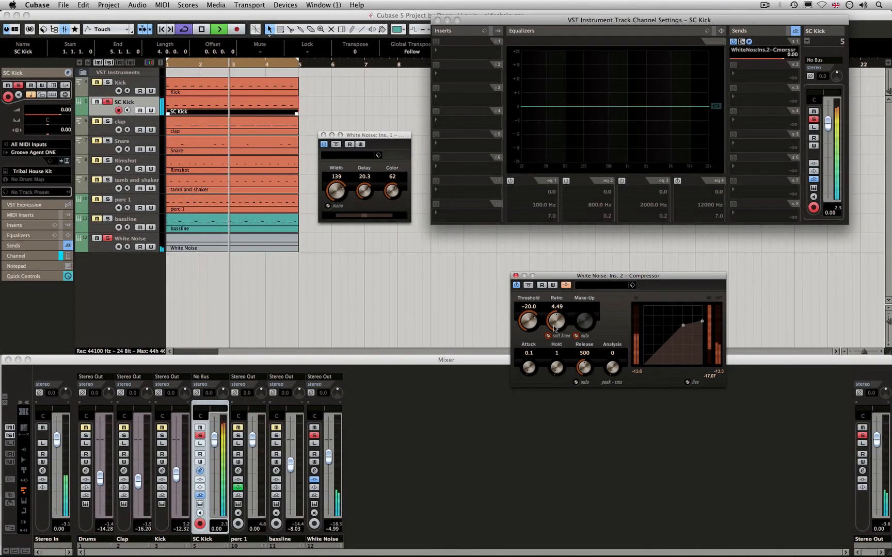
{"action": "left_click_drag", "start_coordinate": [555, 320], "coordinate": [556, 312]}
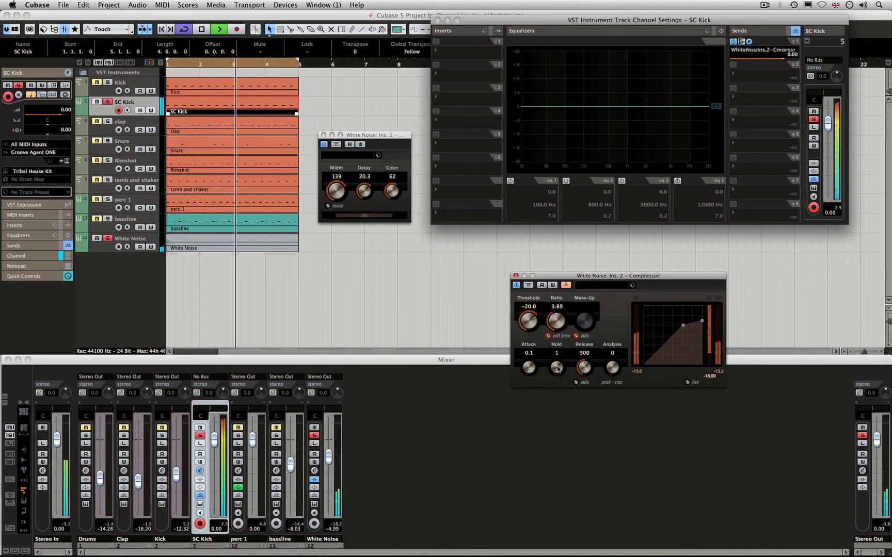
{"action": "left_click_drag", "start_coordinate": [556, 321], "coordinate": [555, 310]}
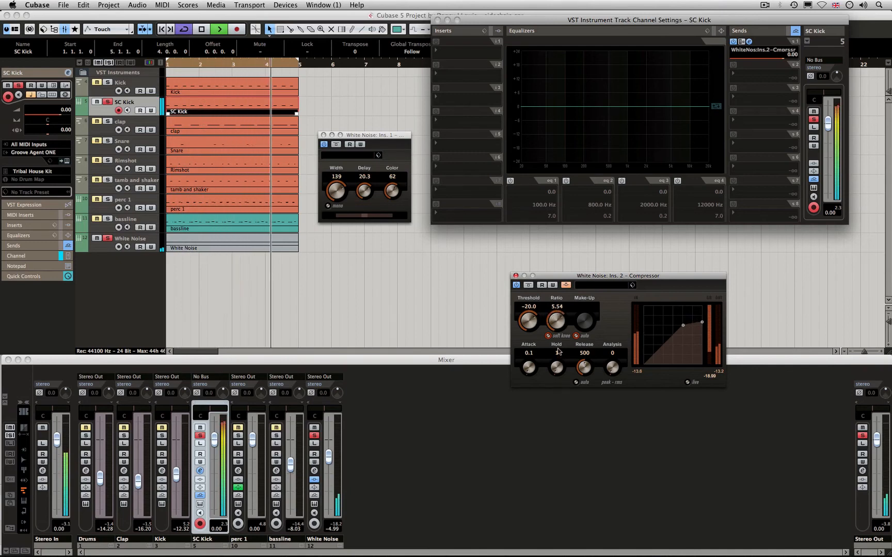
{"action": "left_click_drag", "start_coordinate": [555, 321], "coordinate": [556, 317]}
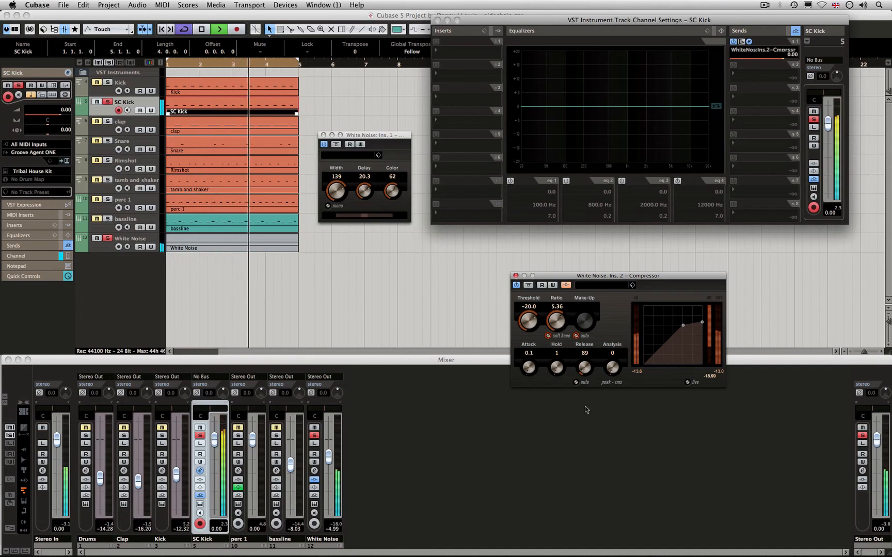
Sweep the compressor release up and down during playback, settling around 342
{"action": "left_click_drag", "start_coordinate": [583, 367], "coordinate": [584, 346]}
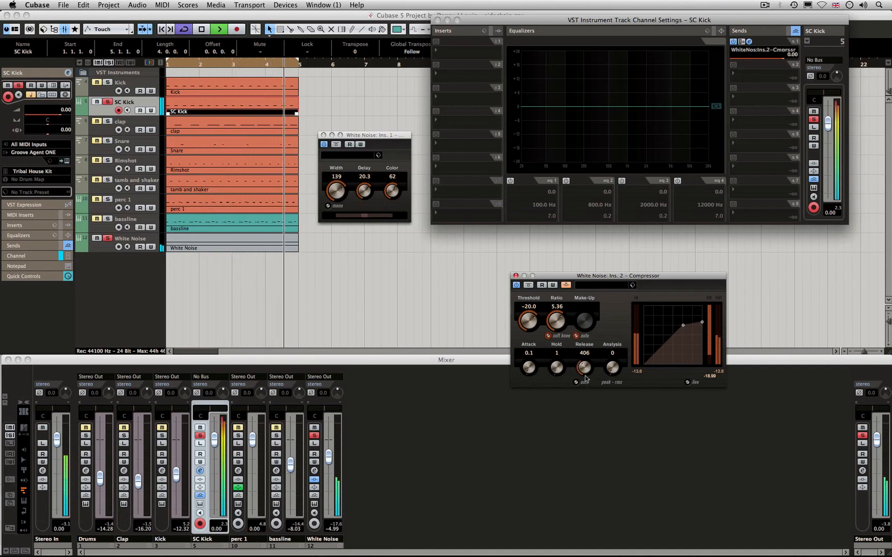
{"action": "left_click_drag", "start_coordinate": [583, 368], "coordinate": [583, 353]}
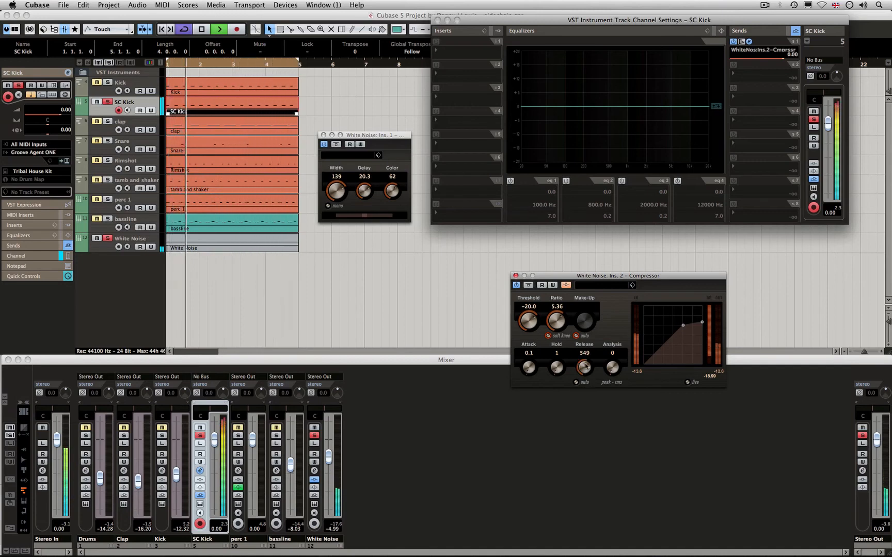
{"action": "left_click_drag", "start_coordinate": [583, 367], "coordinate": [583, 375]}
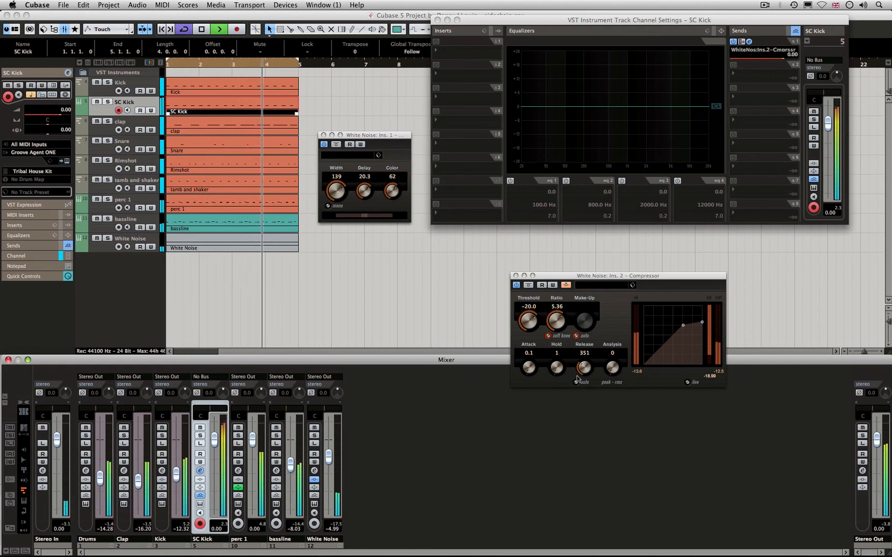
{"action": "left_click_drag", "start_coordinate": [582, 366], "coordinate": [582, 353]}
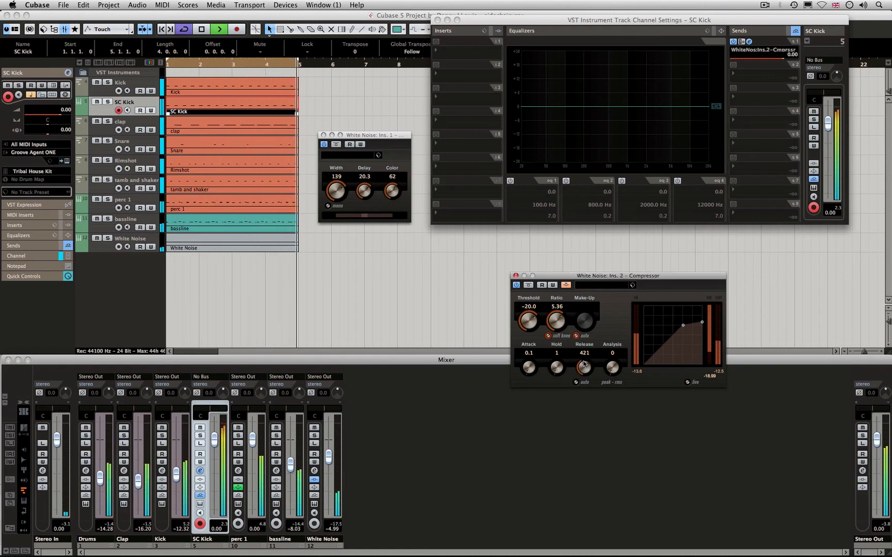
{"action": "left_click_drag", "start_coordinate": [582, 367], "coordinate": [582, 376]}
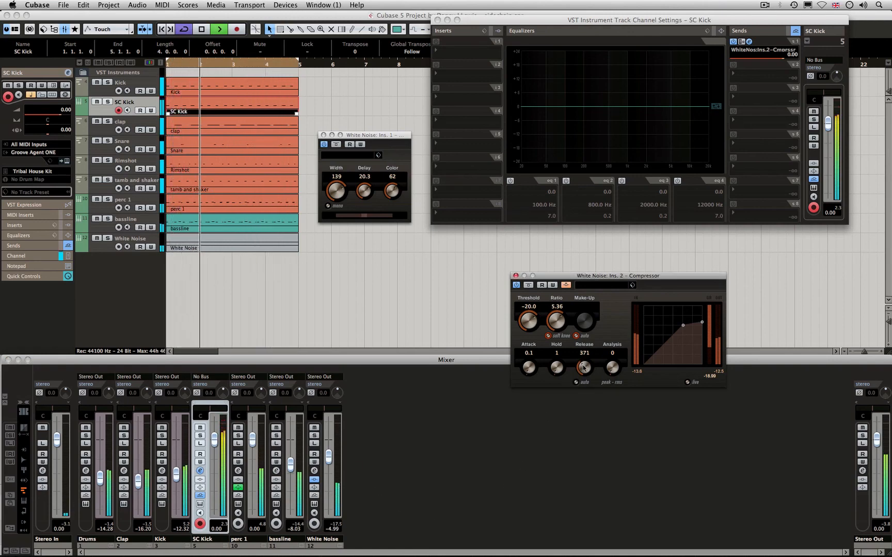
{"action": "left_click_drag", "start_coordinate": [582, 366], "coordinate": [581, 370]}
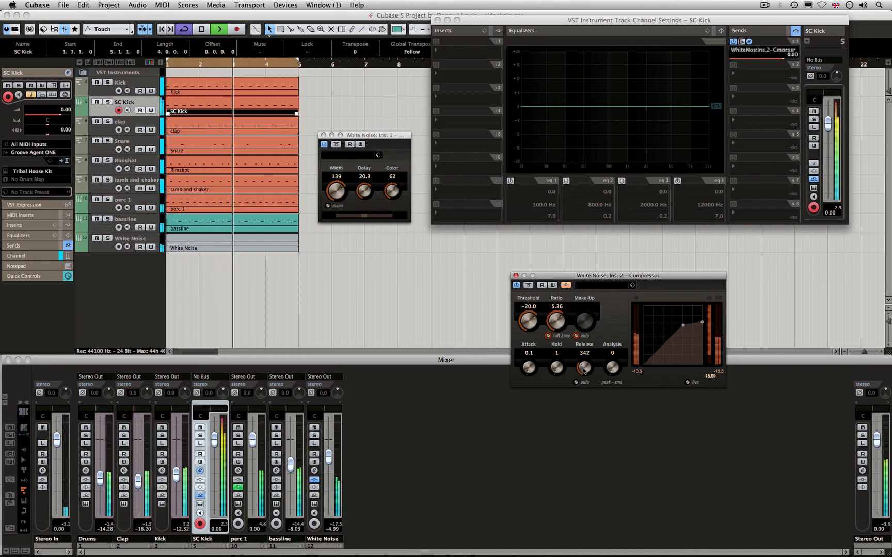